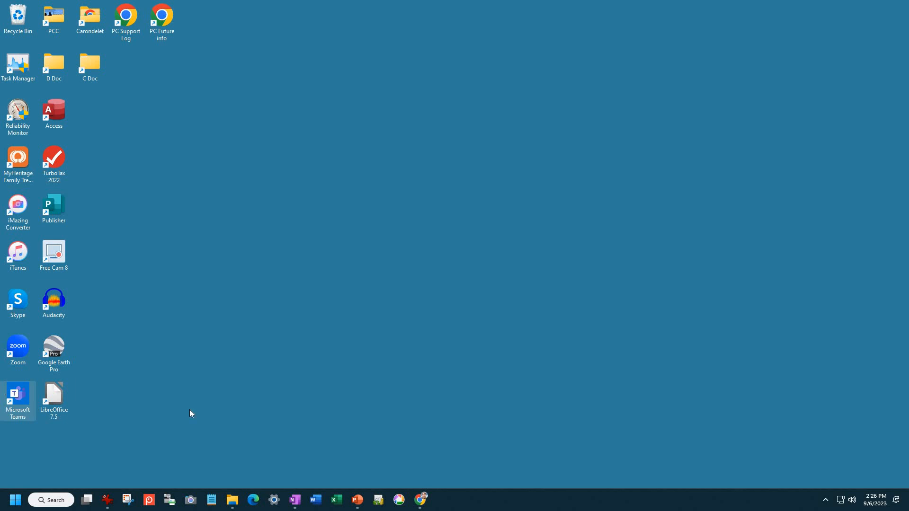
mouse_move(295, 418)
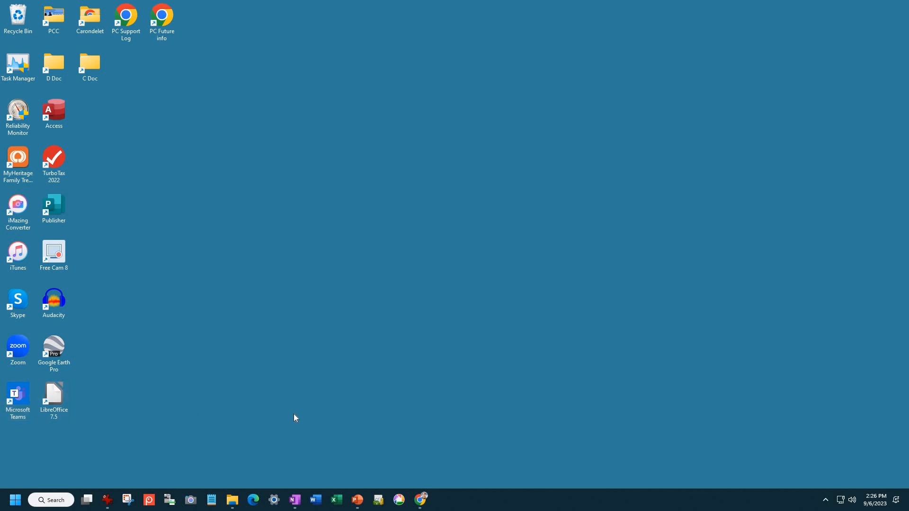
mouse_move(301, 417)
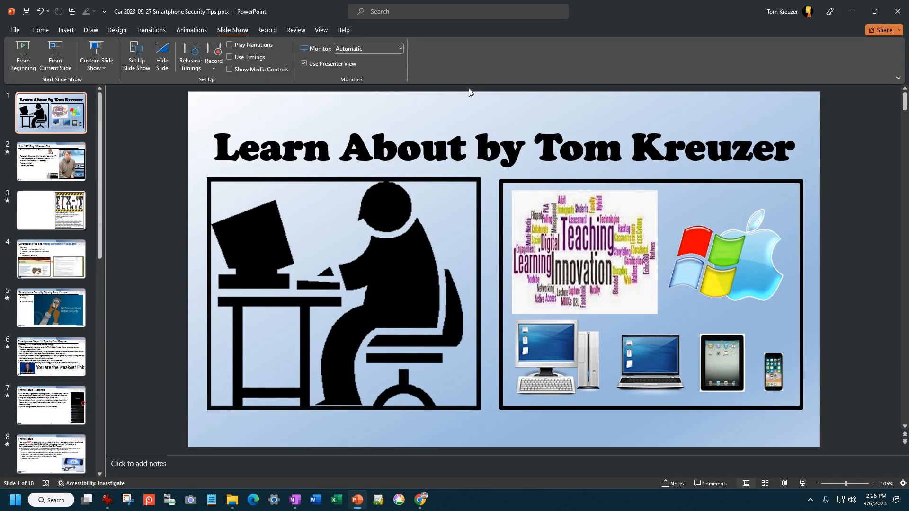
mouse_move(460, 100)
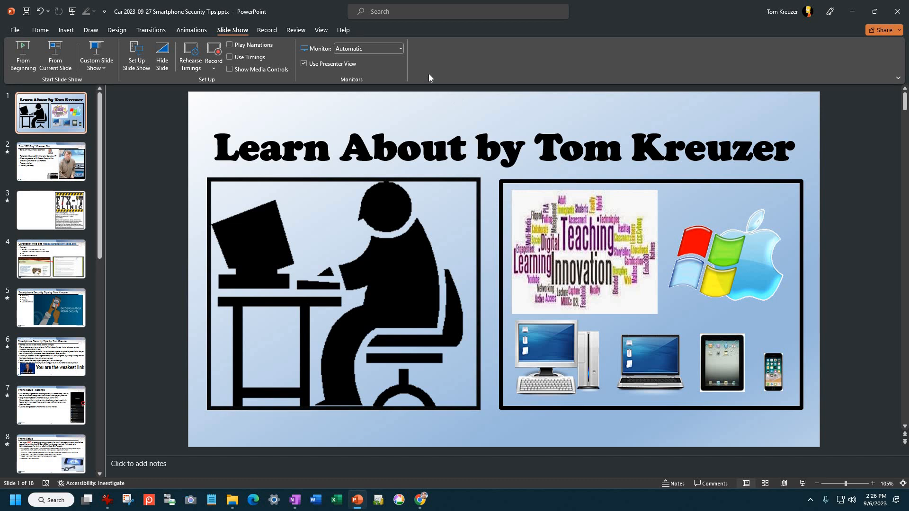
mouse_move(336, 42)
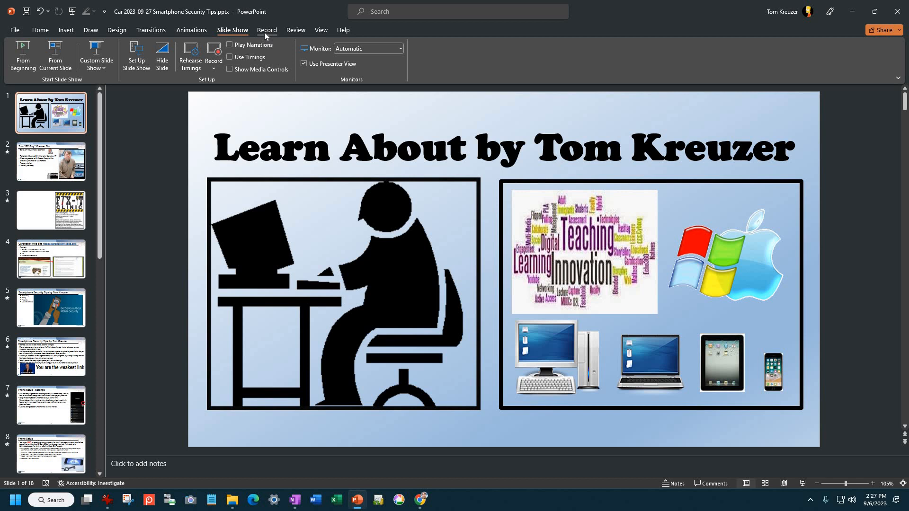
Step: Show the Record tab with Record, Screenshot, Save as Show and Export to Video
click(267, 30)
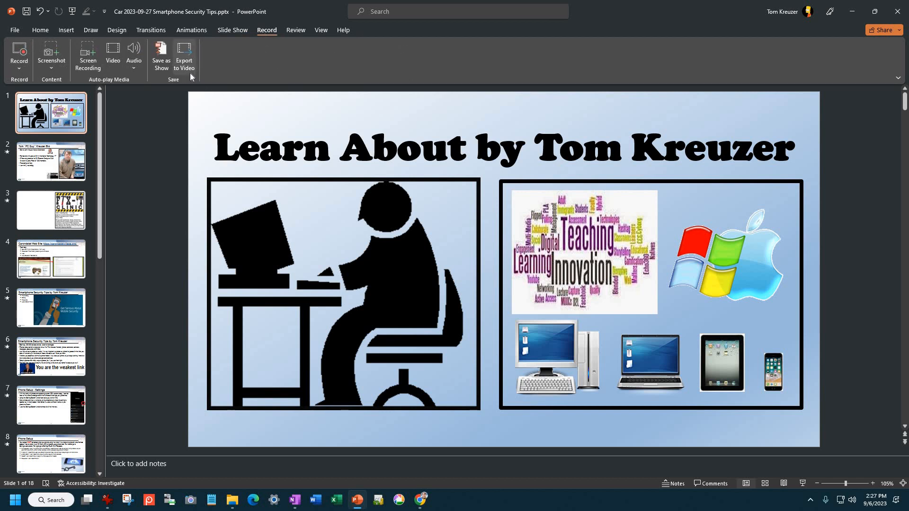
mouse_move(146, 130)
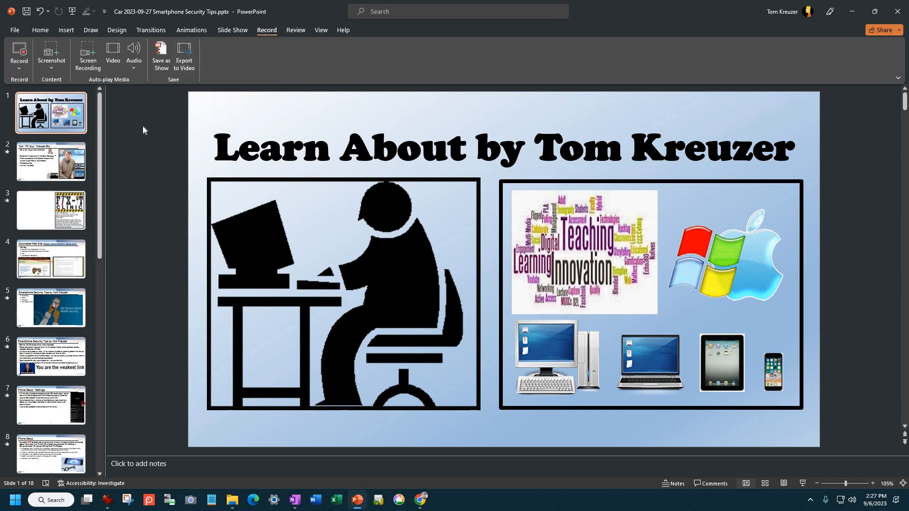
mouse_move(150, 130)
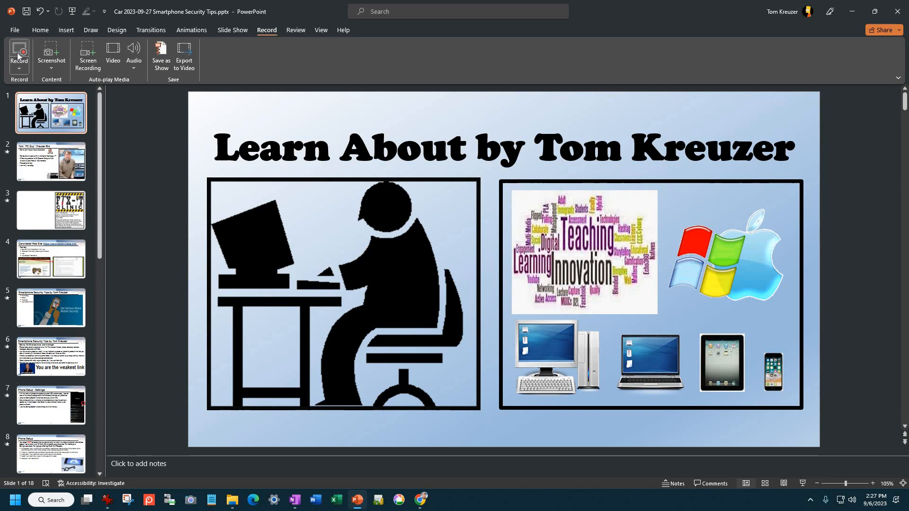
Step: Start recording from the current slide and toggle the camera preview off and back on
click(19, 51)
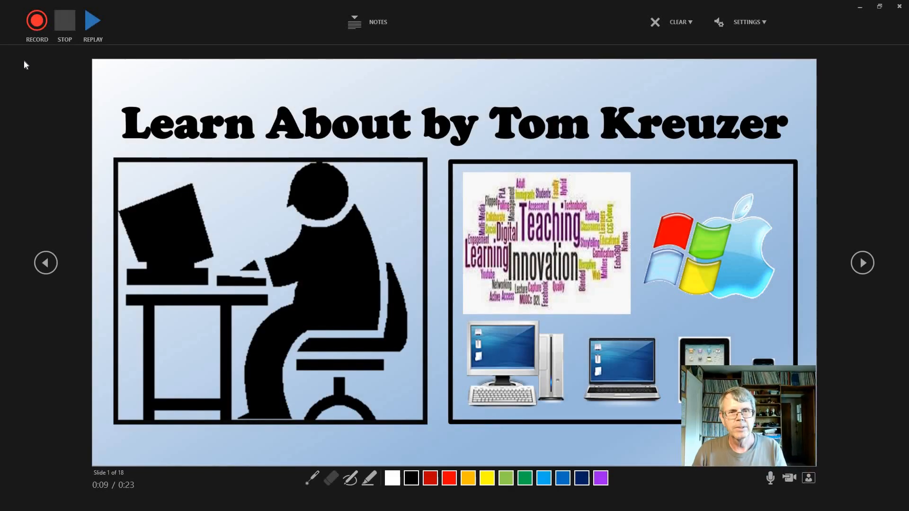
mouse_move(591, 168)
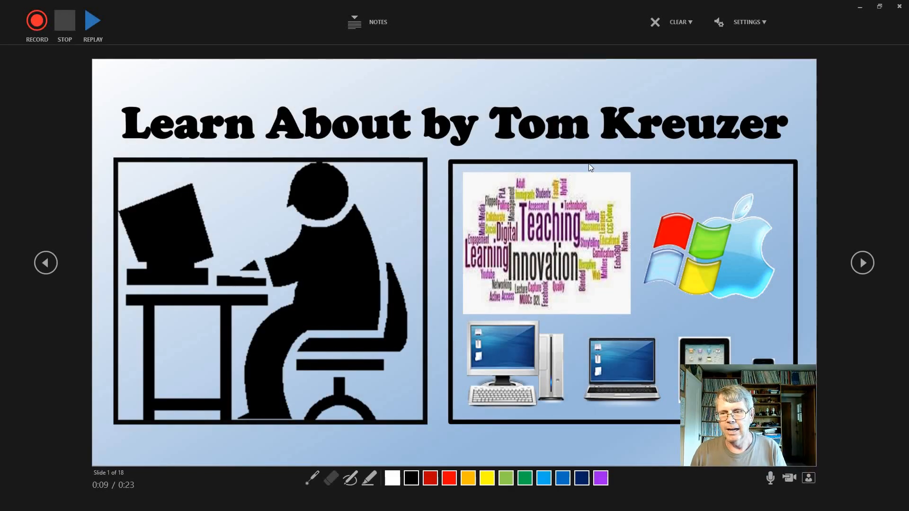
mouse_move(527, 297)
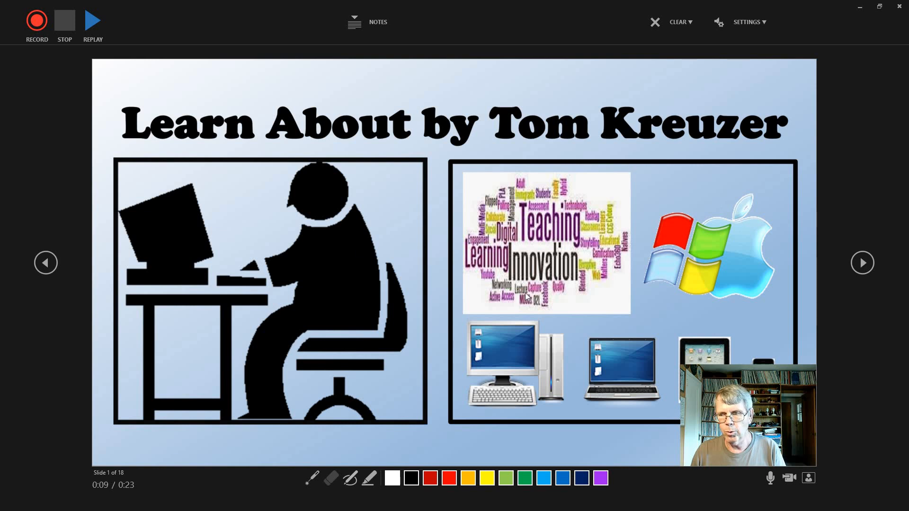
mouse_move(269, 478)
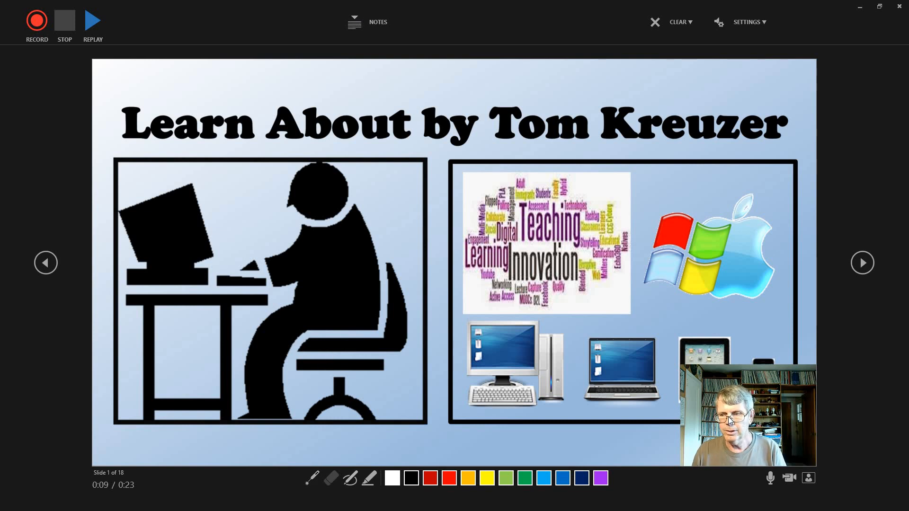
mouse_move(773, 467)
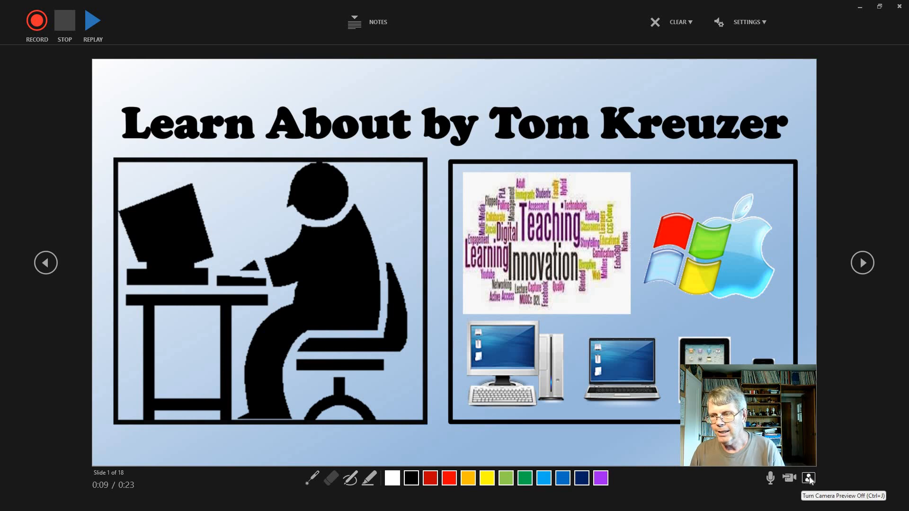
click(809, 477)
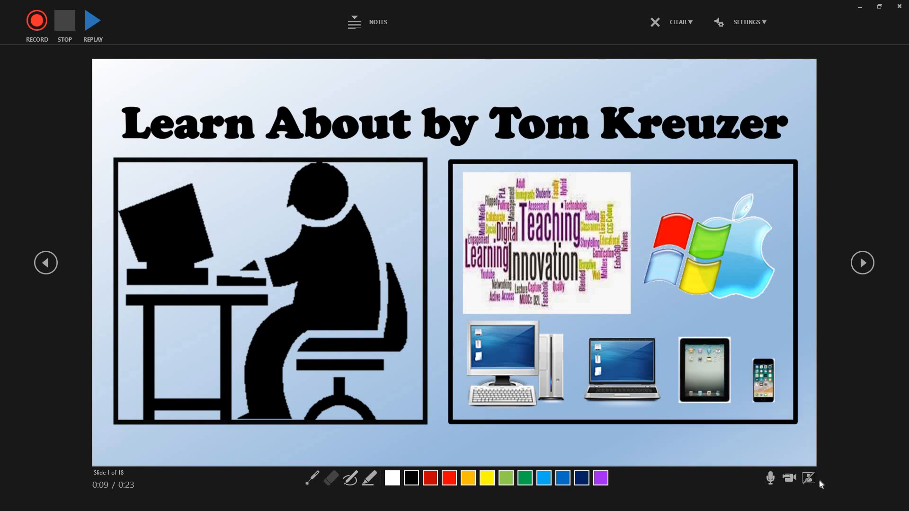
click(809, 478)
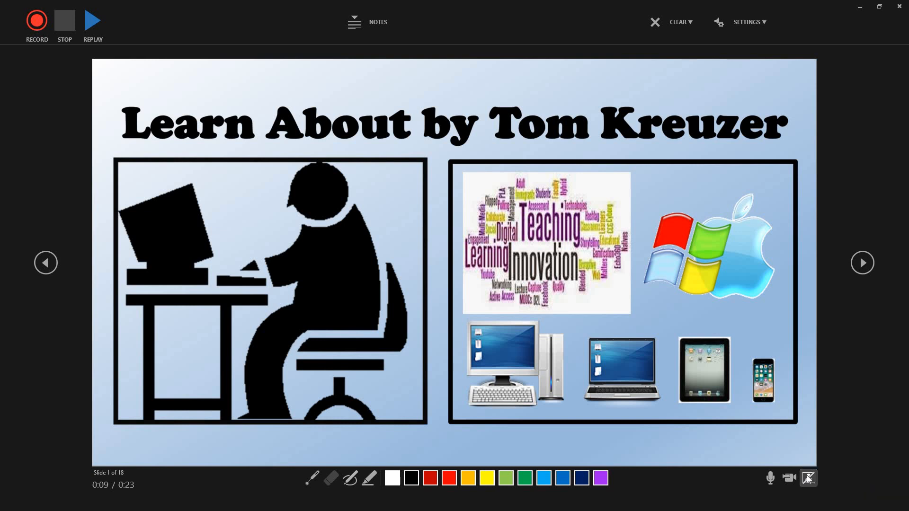
click(808, 478)
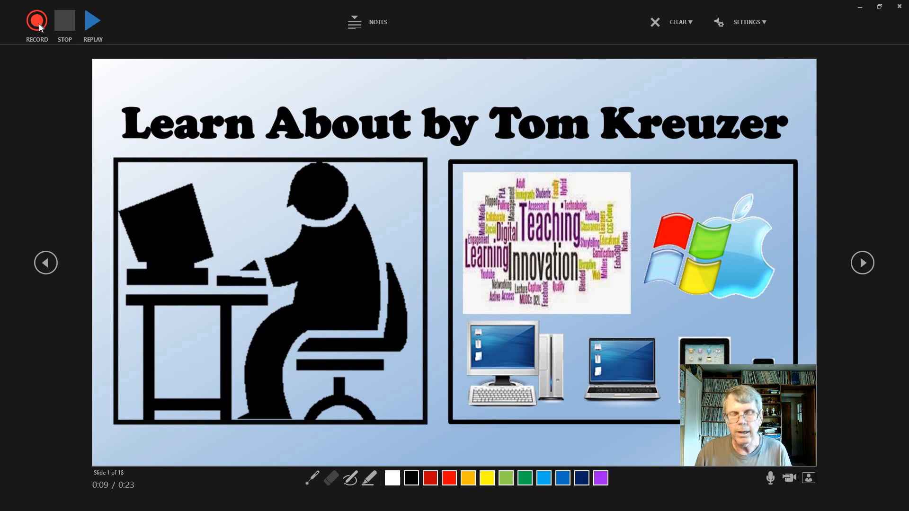
Step: Begin recording and narrate the title and bio slides, revealing the bio bullets
click(37, 20)
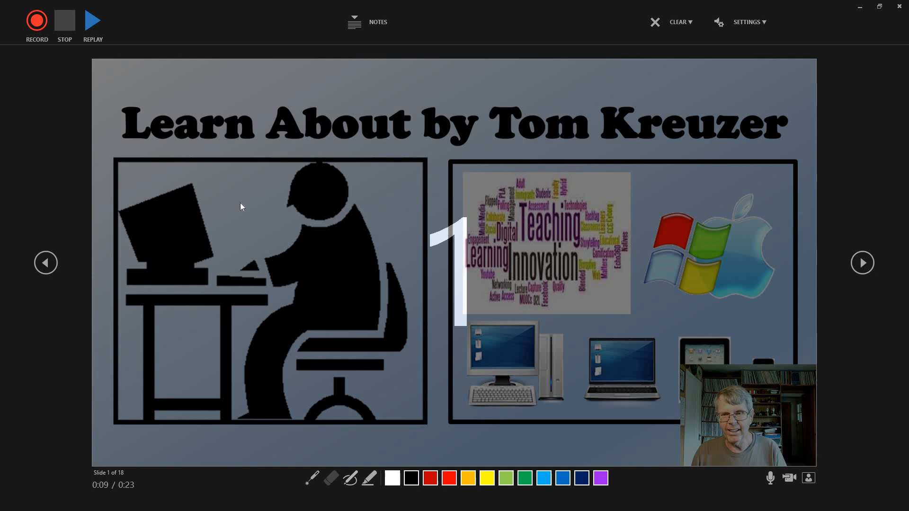
click(37, 20)
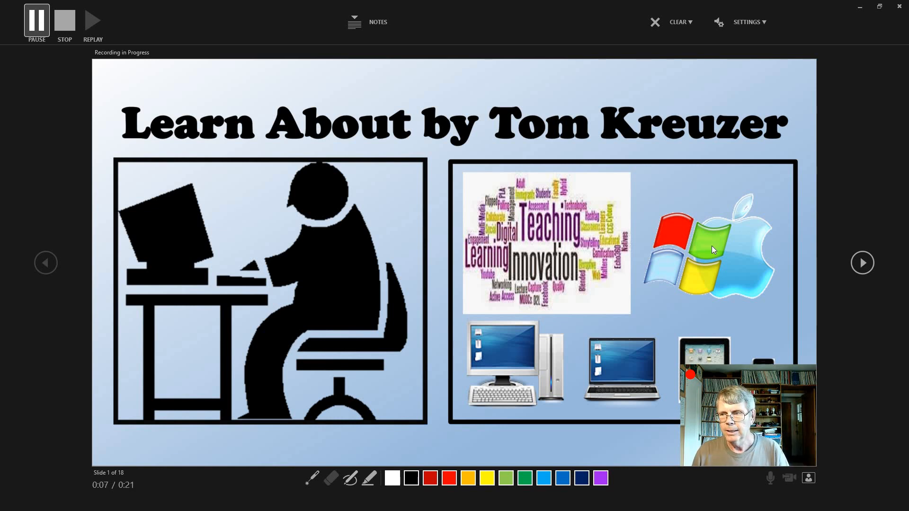
mouse_move(822, 252)
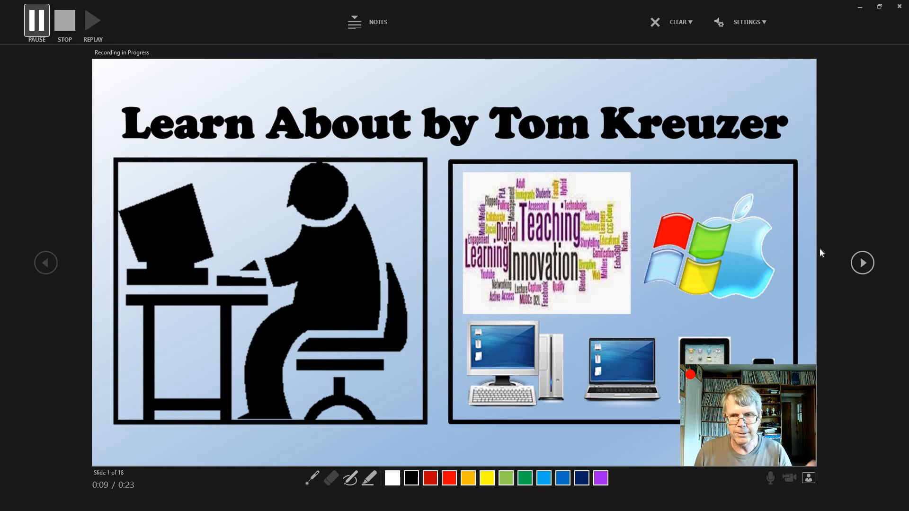
click(862, 263)
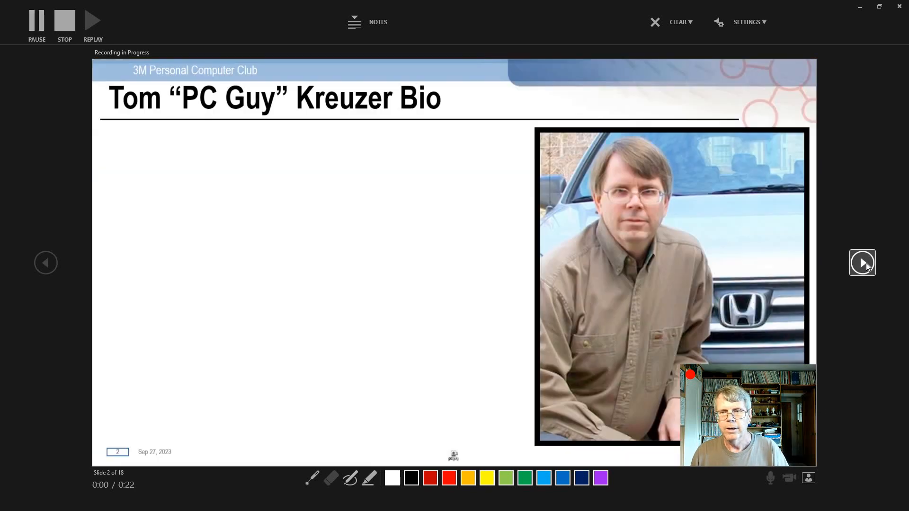
click(863, 262)
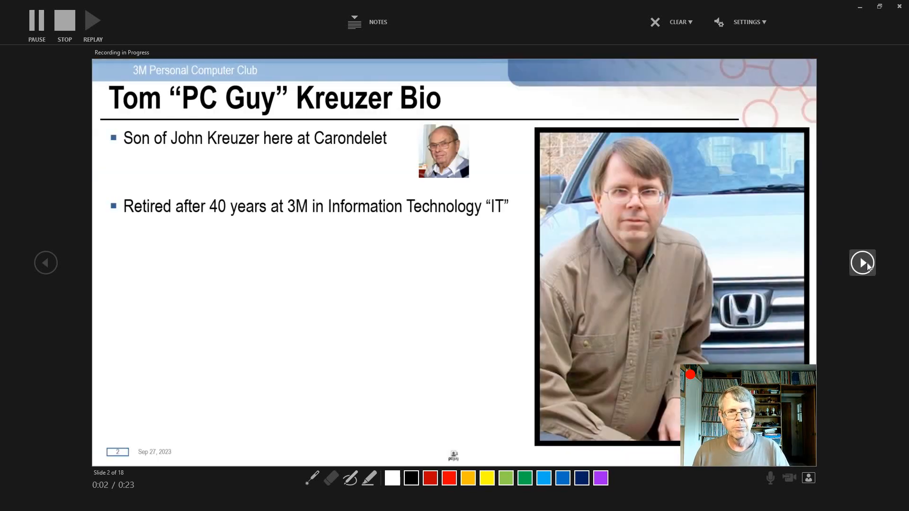
Step: Narrate slides 3–6, revealing the smartphone security tips bullets, then stop recording
click(862, 263)
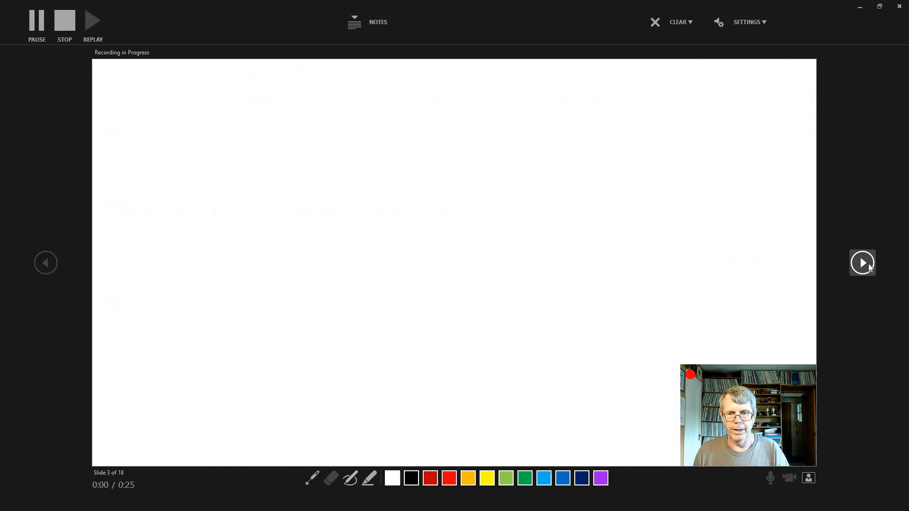
click(863, 263)
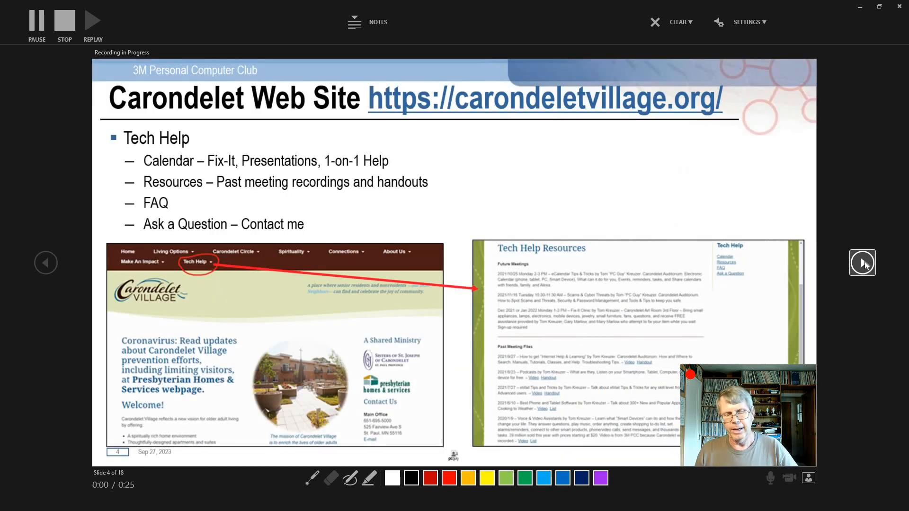
mouse_move(776, 233)
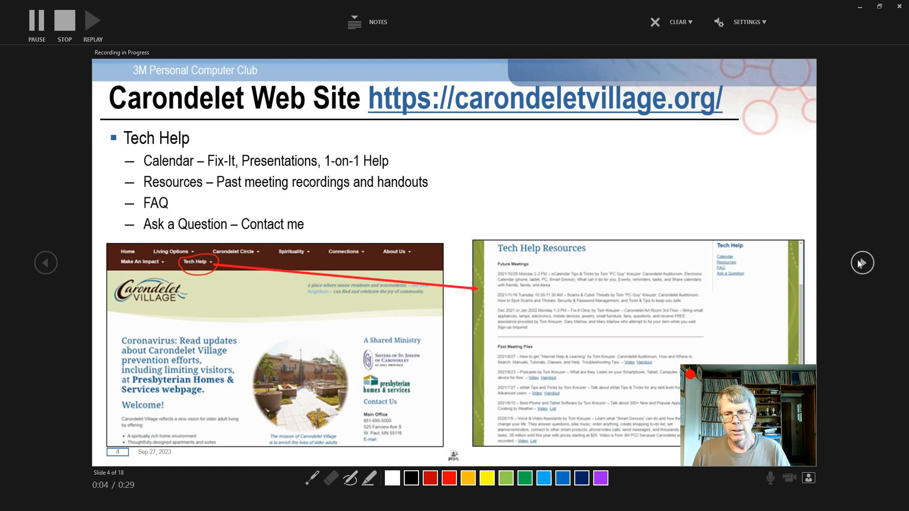
click(862, 263)
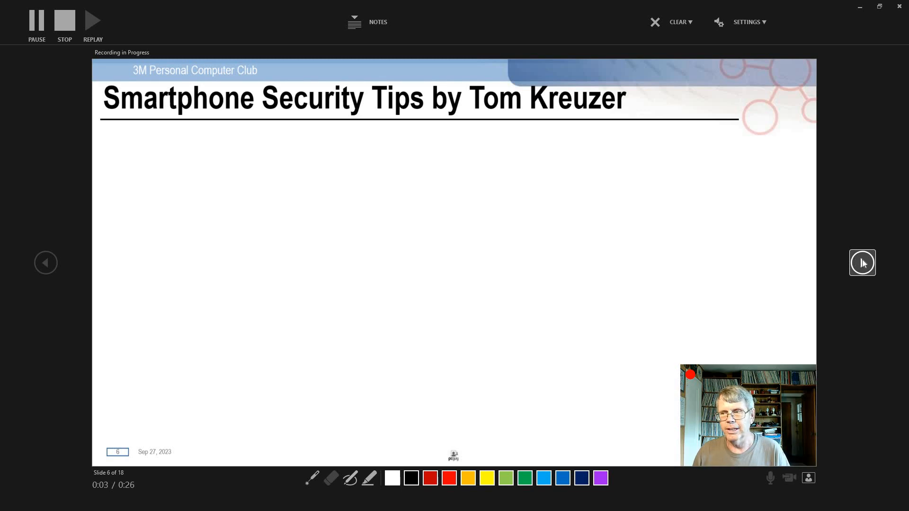
click(862, 263)
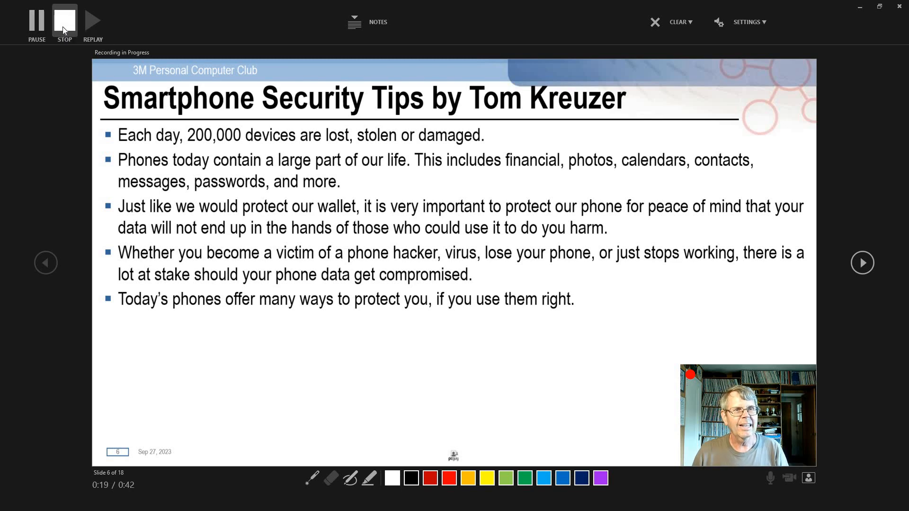
click(65, 21)
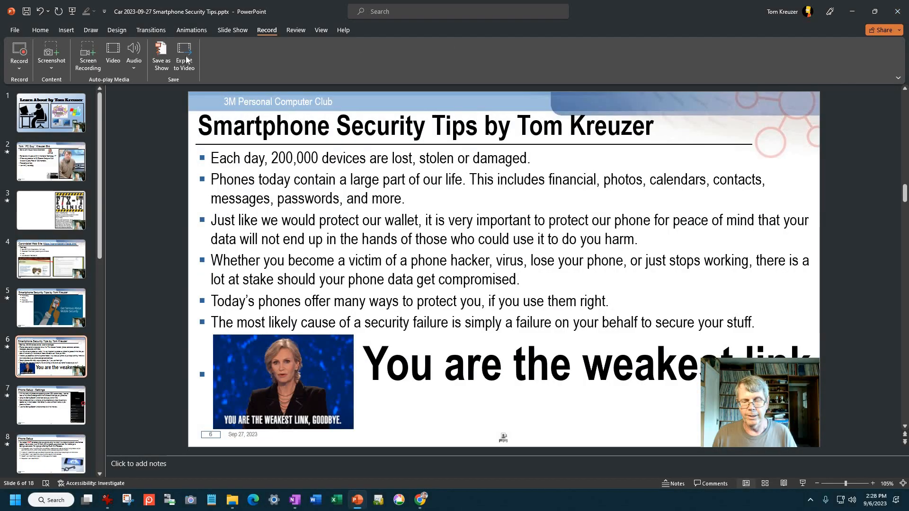
mouse_move(184, 54)
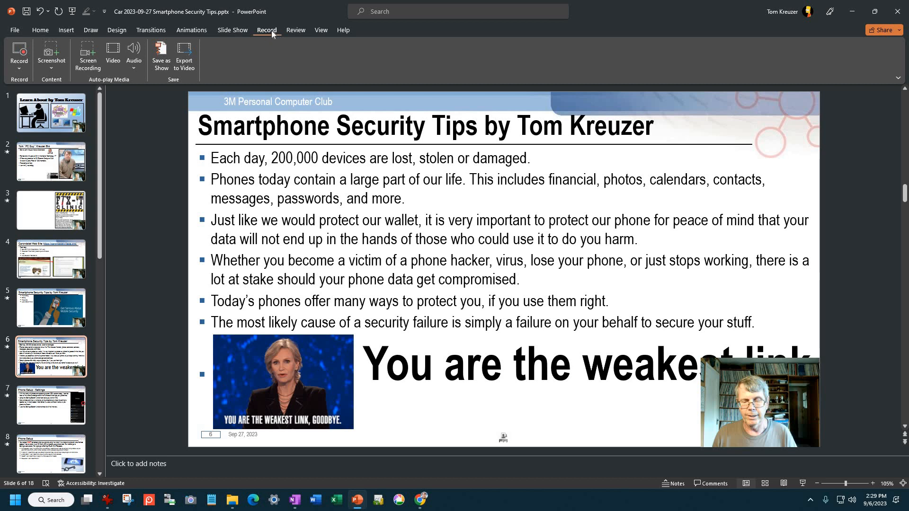
mouse_move(212, 49)
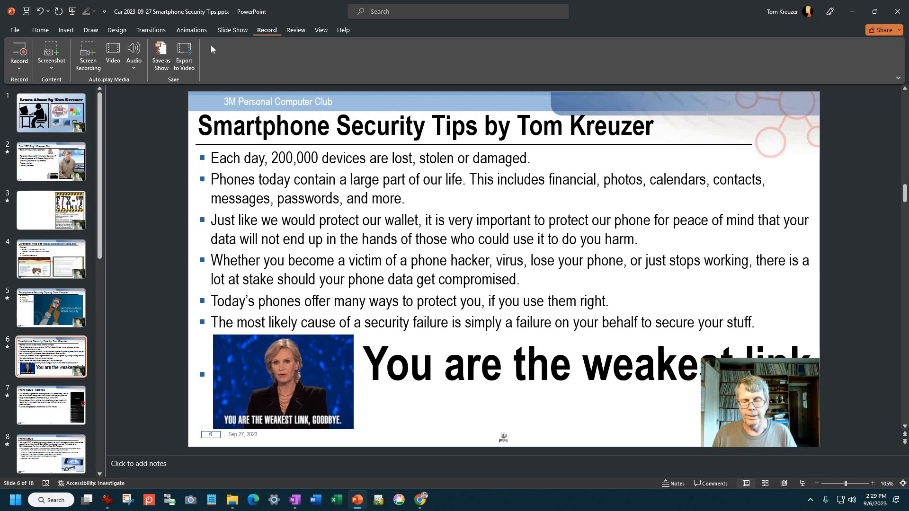
mouse_move(184, 52)
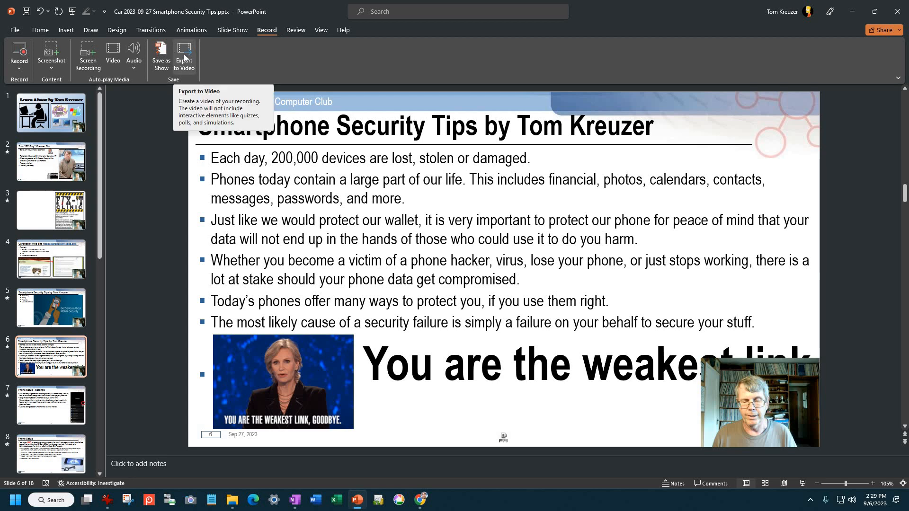
Step: Open the Export to Video page with Full HD and recorded timings and narrations
click(184, 52)
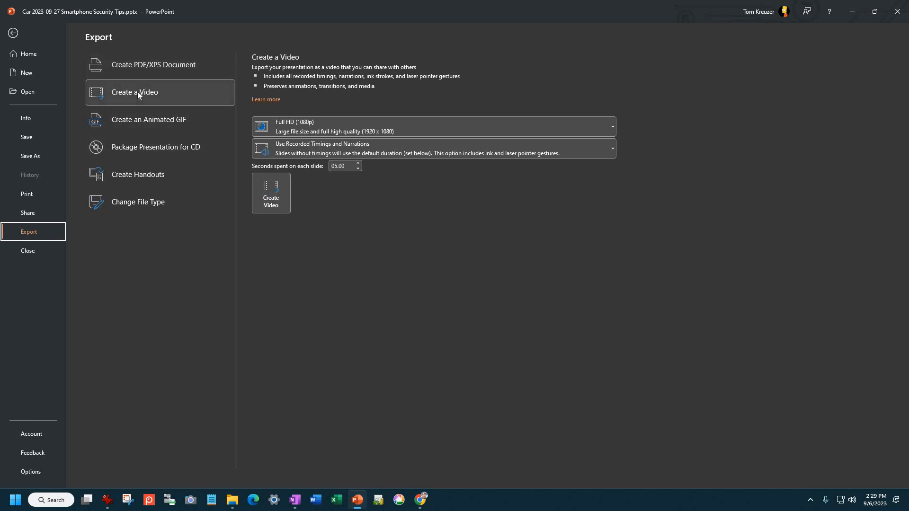
mouse_move(340, 128)
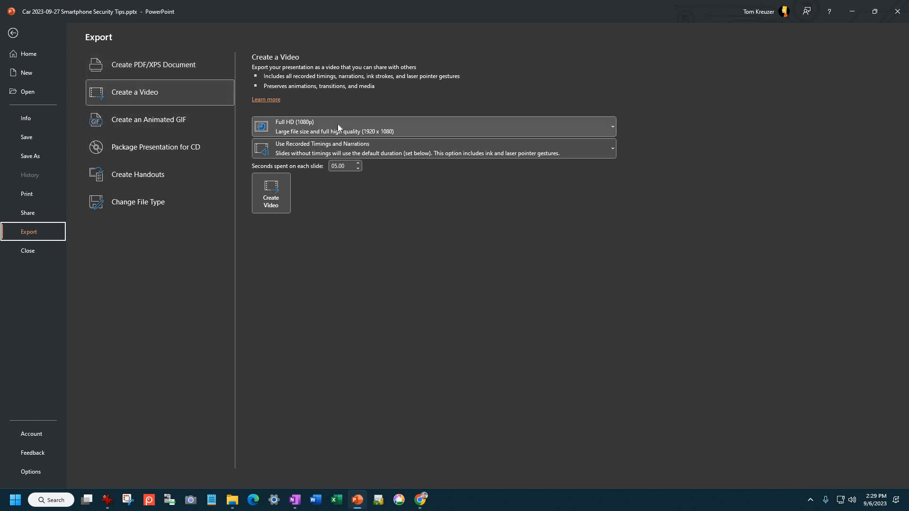
mouse_move(317, 162)
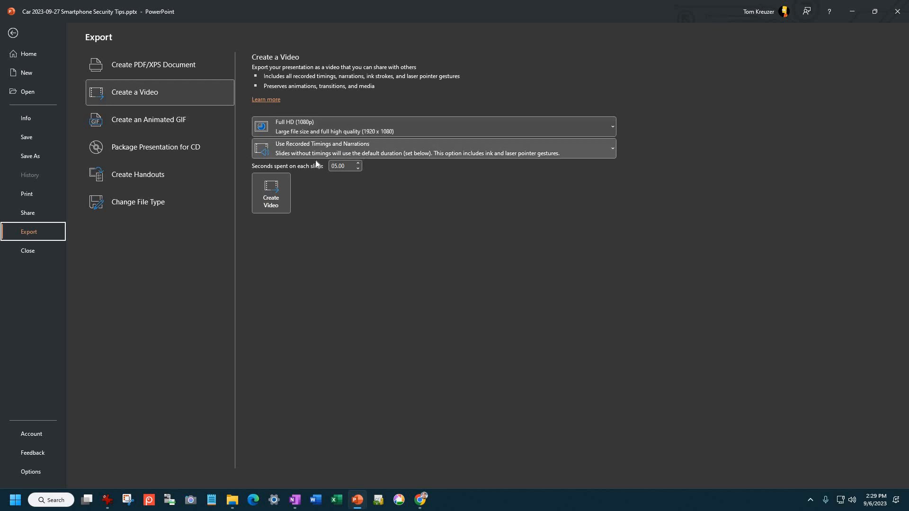
mouse_move(317, 174)
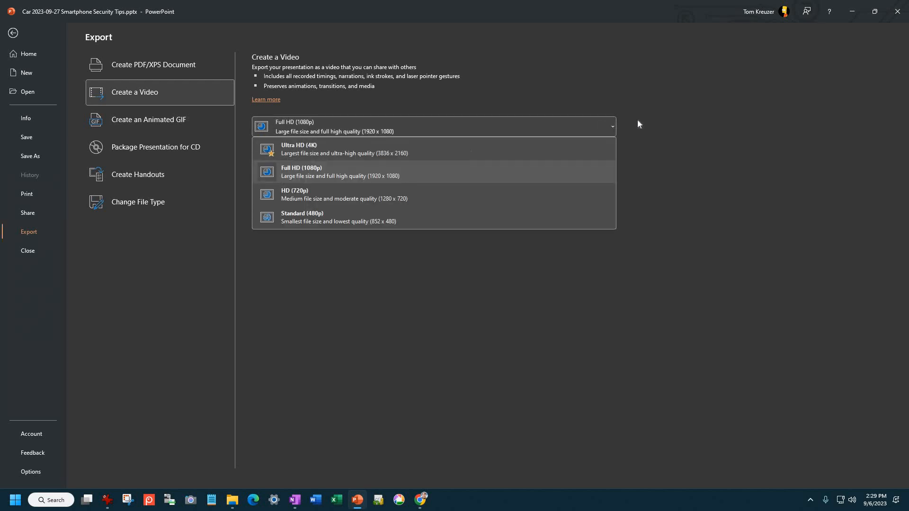
Step: Create a Full HD 1080p video with recorded narrations as an MP4 in the Carondelet folder
click(311, 172)
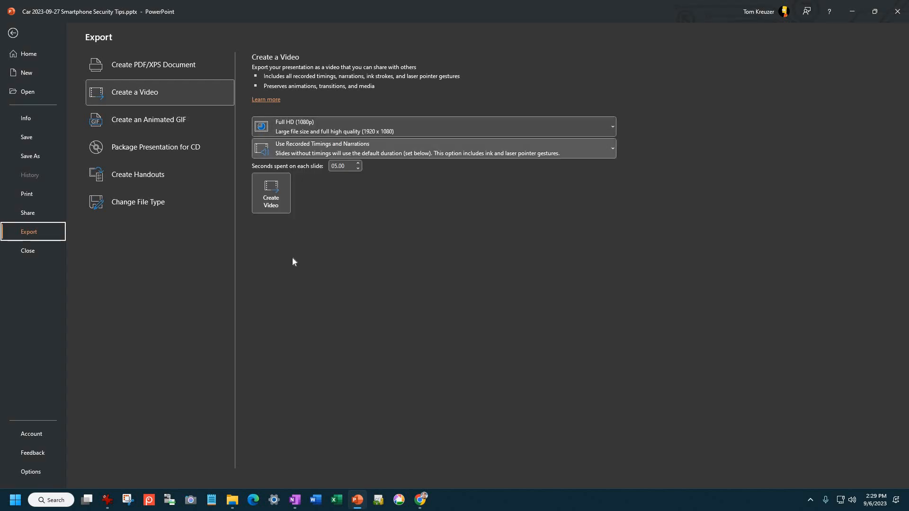
mouse_move(306, 134)
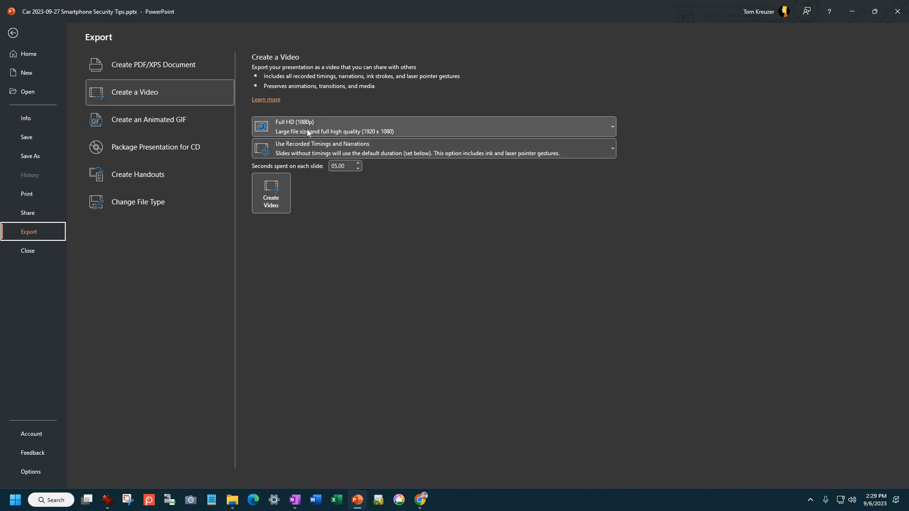
mouse_move(275, 192)
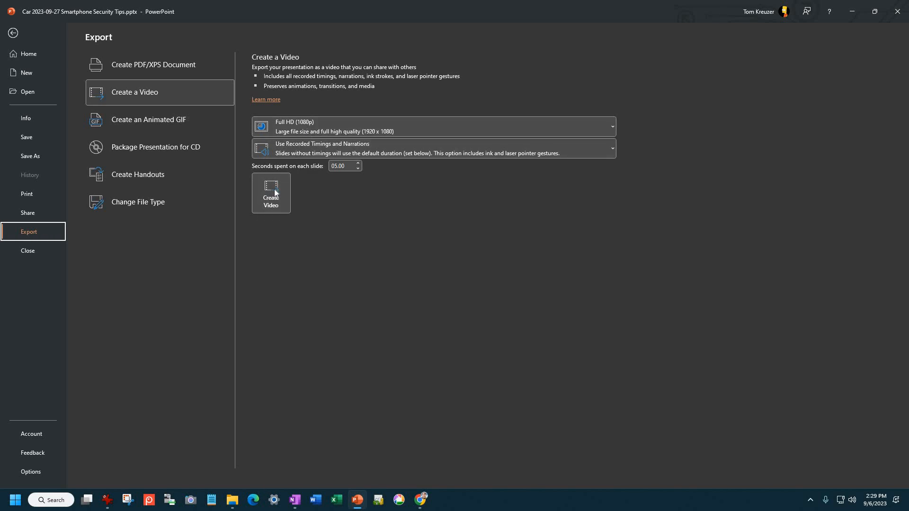
click(271, 193)
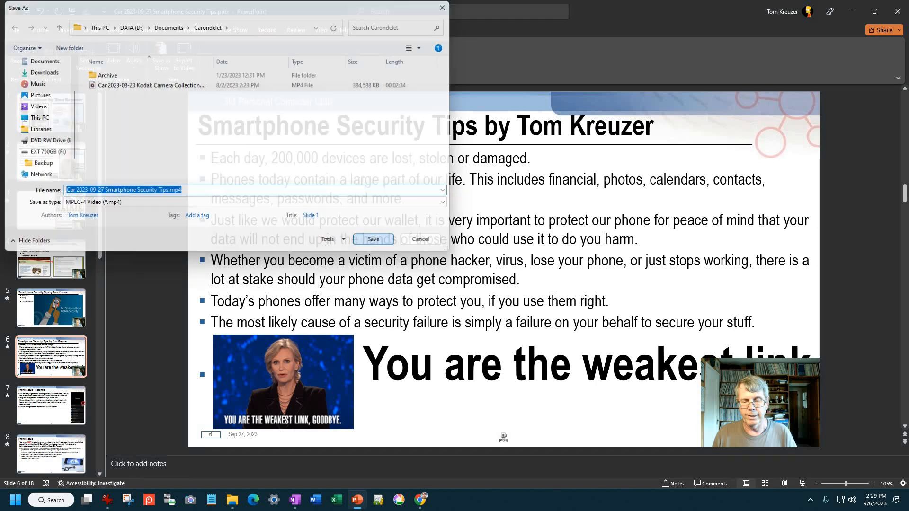
click(373, 239)
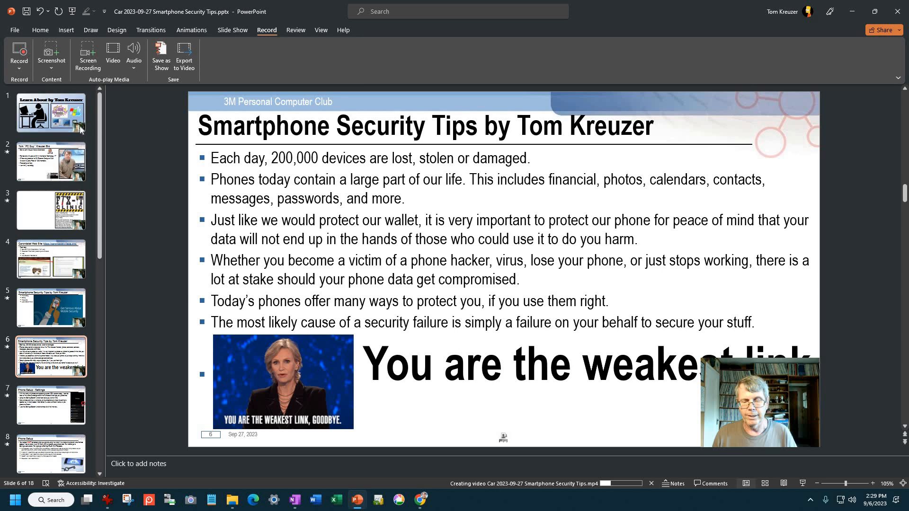
mouse_move(40, 166)
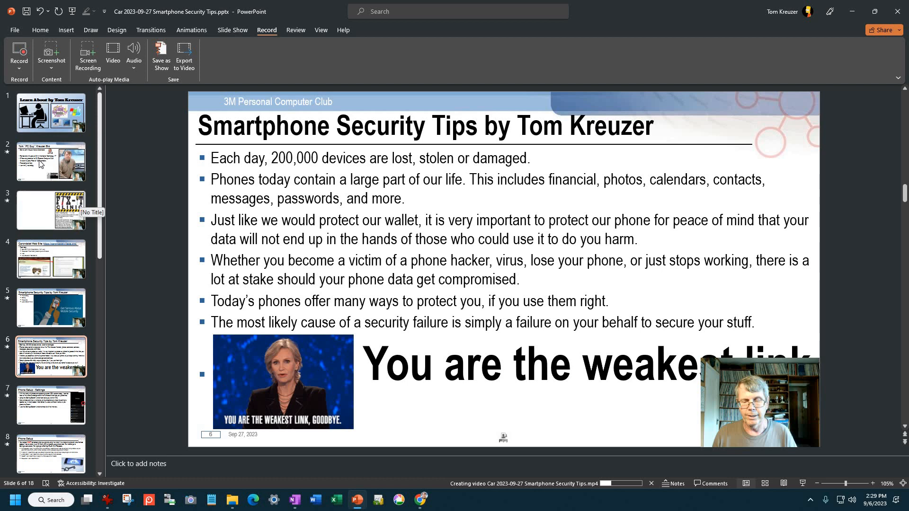
Step: View slide 3, then slide 4, the Carondelet Web Site slide
click(51, 210)
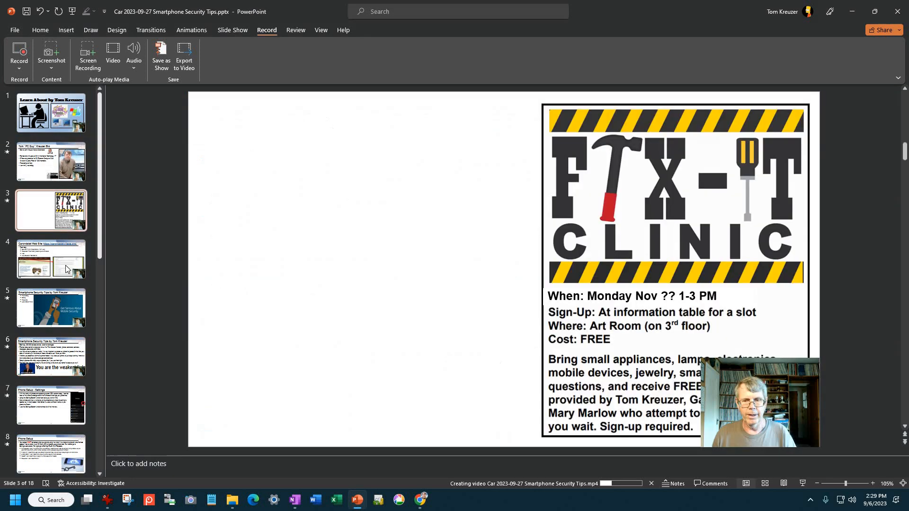
click(51, 259)
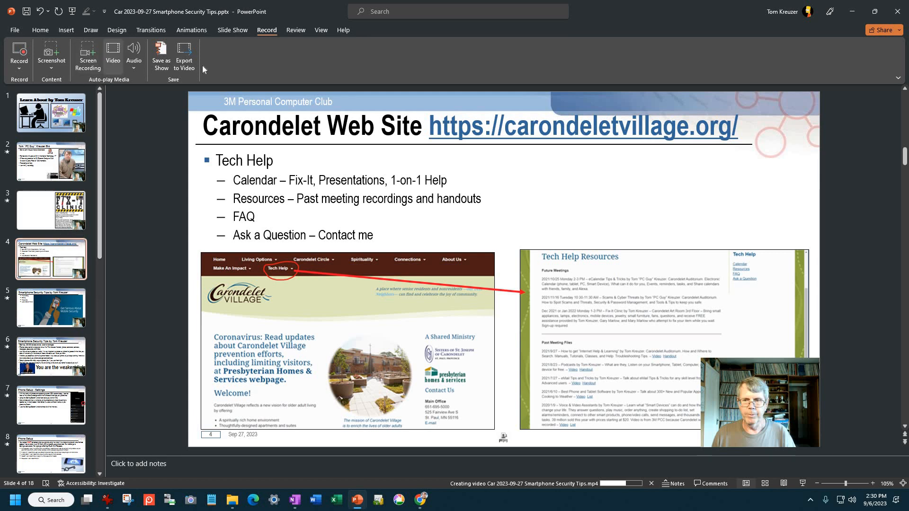
mouse_move(234, 31)
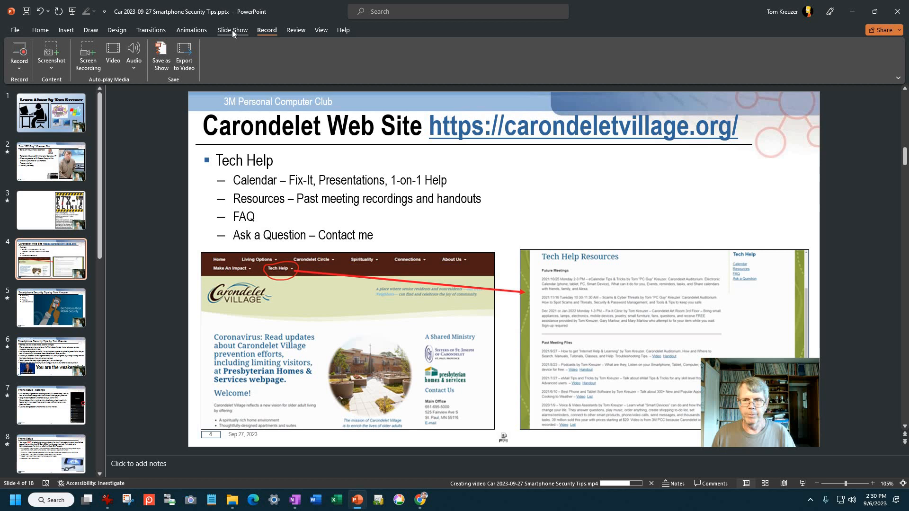
Step: Clear the narrations from all slides via the Slide Show tab's Record menu
click(232, 30)
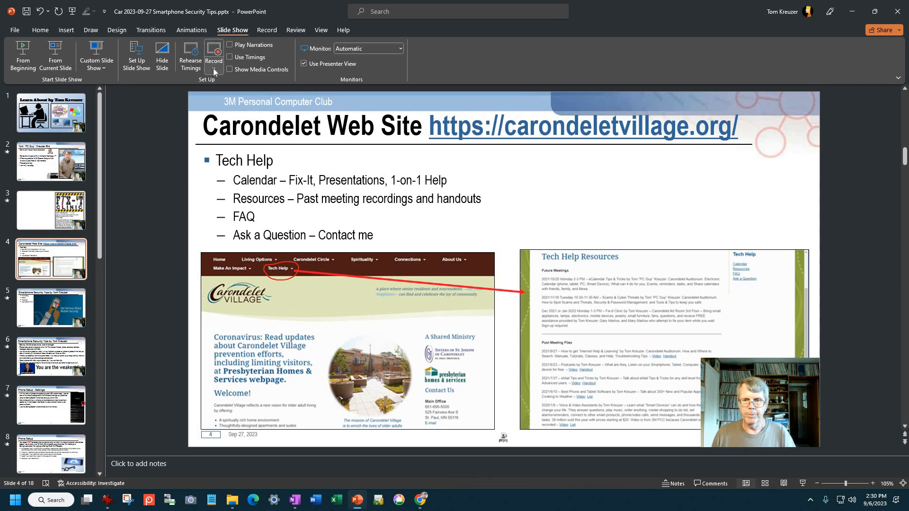
click(214, 56)
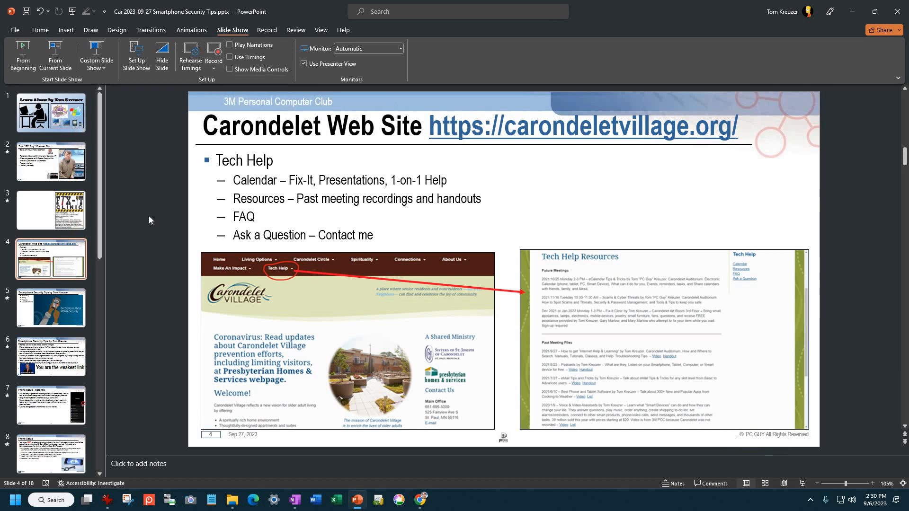
mouse_move(161, 198)
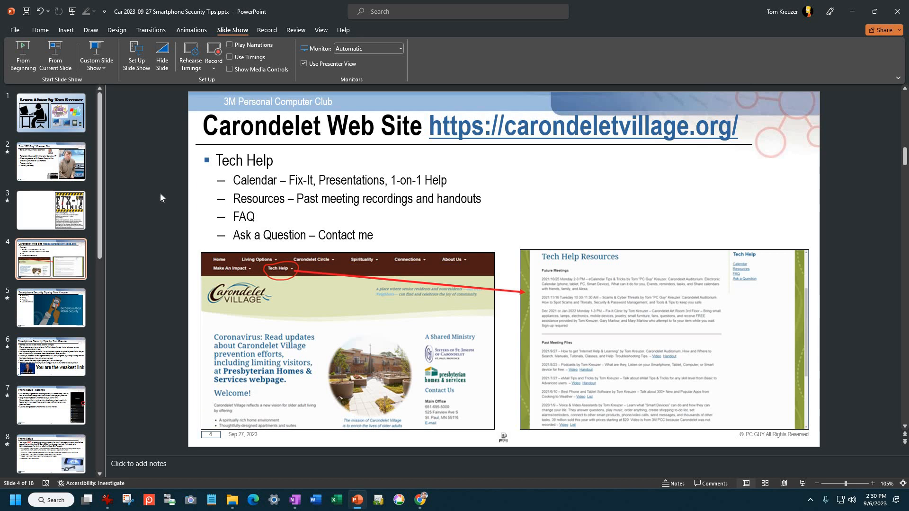
mouse_move(757, 30)
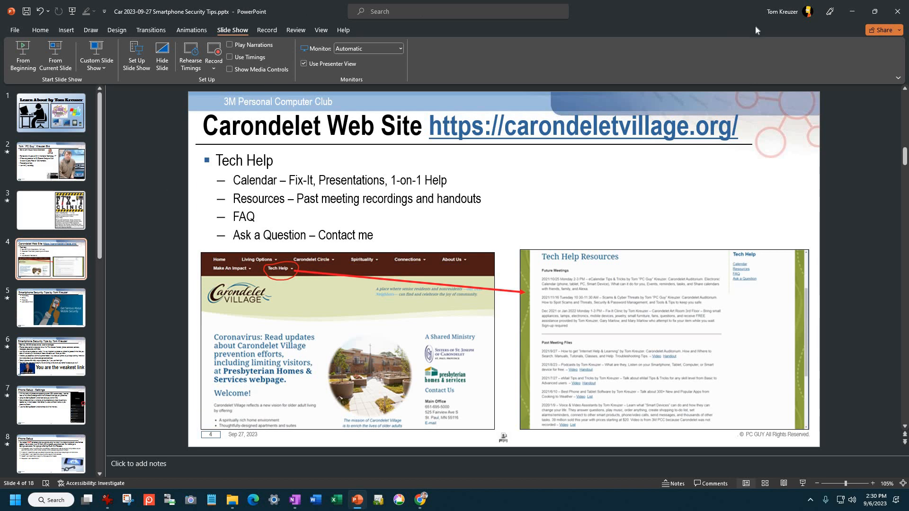
mouse_move(854, 13)
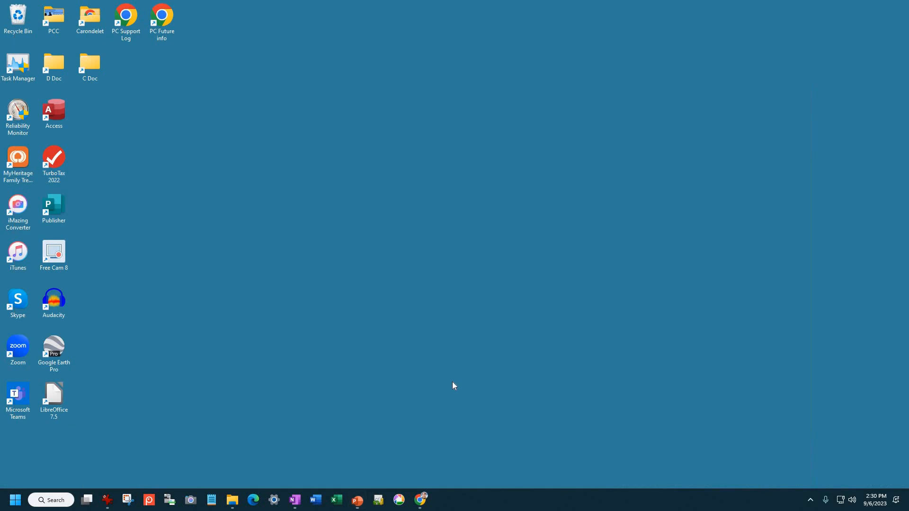
Step: Open the Carondelet folder and play 'Car 2023-09-27 Smartphone Security Tips.mp4'
double_click(89, 15)
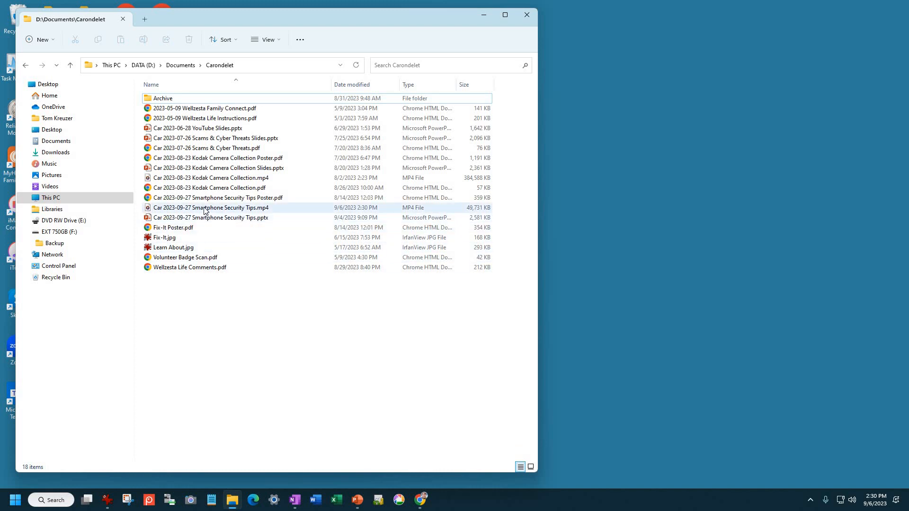
click(210, 208)
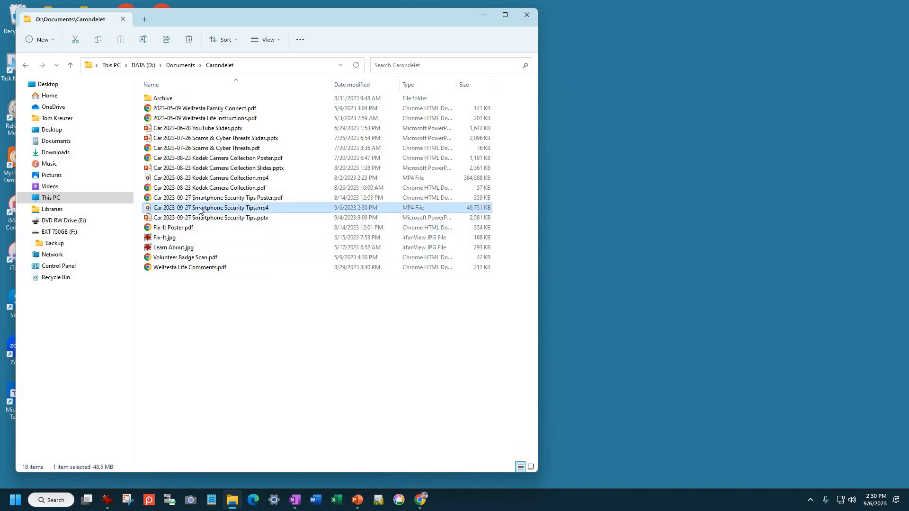
mouse_move(204, 209)
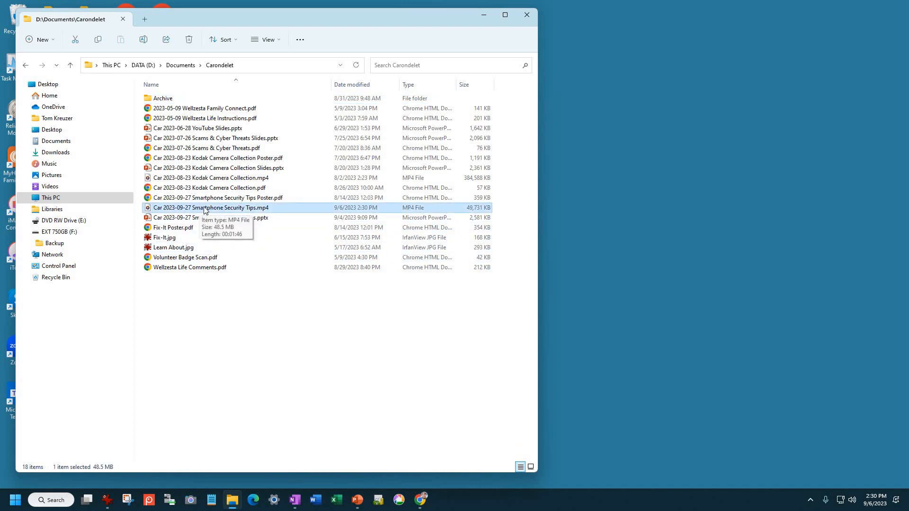
double_click(203, 208)
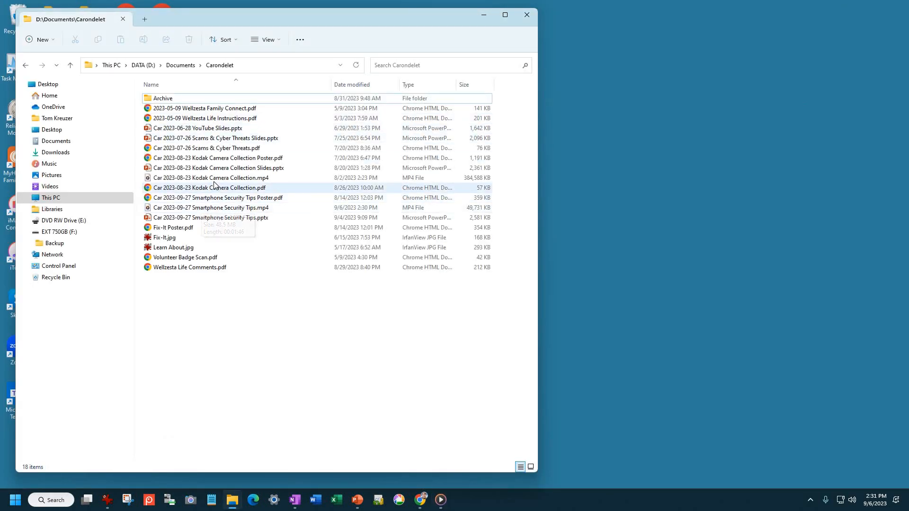
Step: Close the Carondelet File Explorer window to reveal the desktop
click(212, 177)
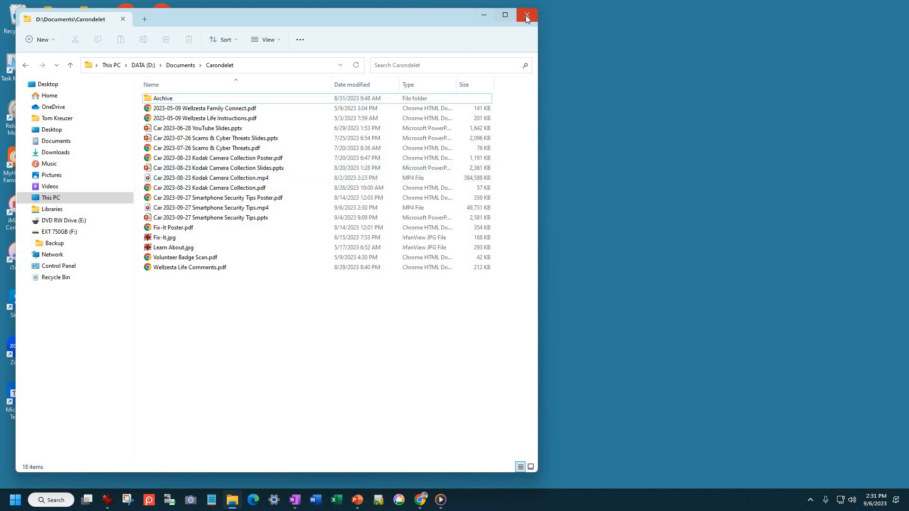
click(529, 15)
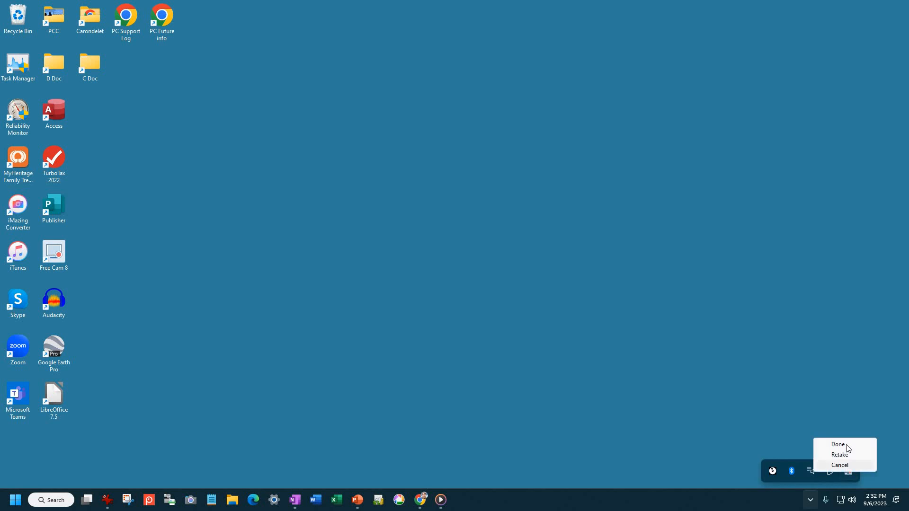
mouse_move(598, 436)
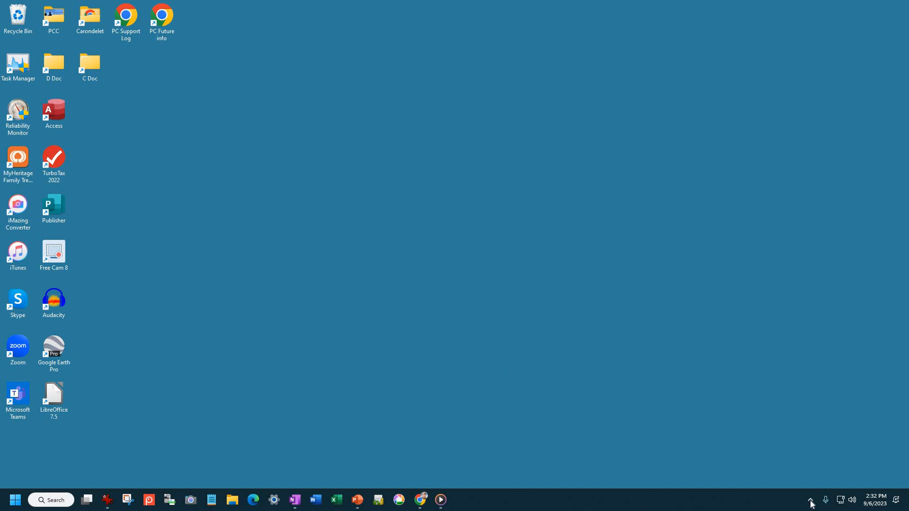
click(811, 499)
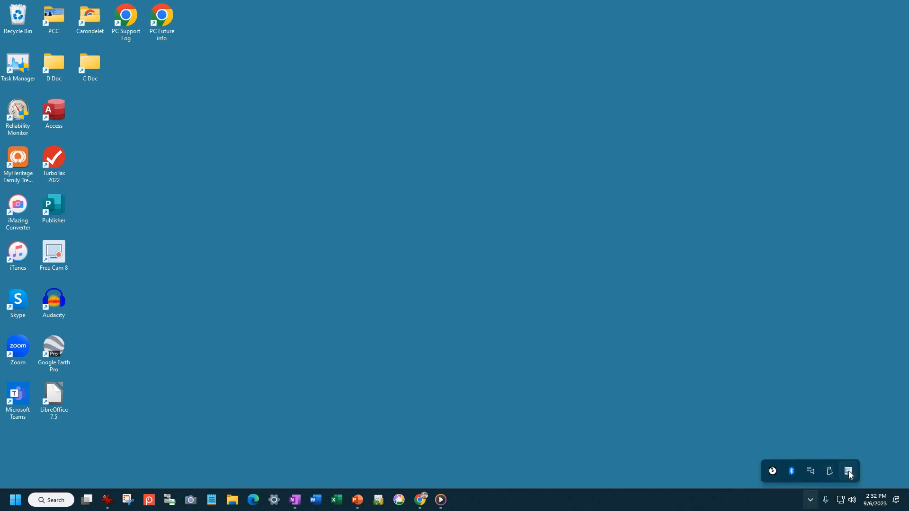